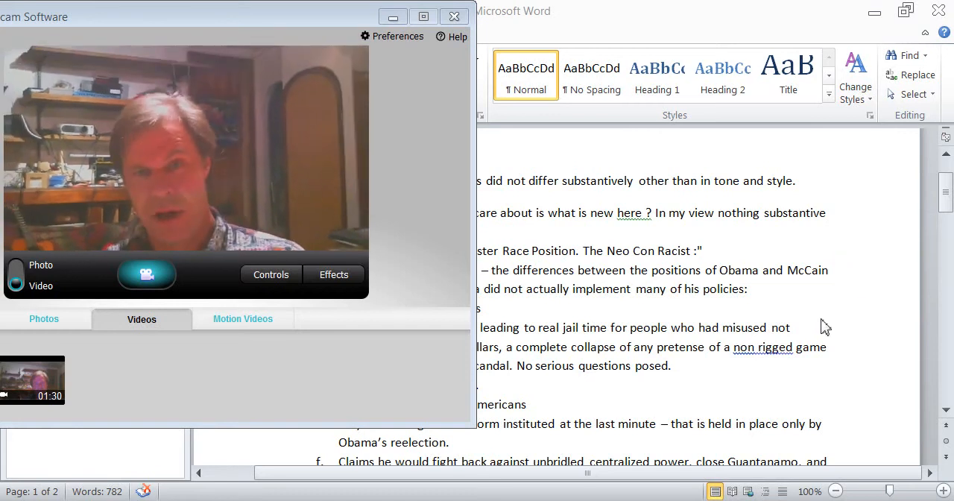
# - Bring up the context menu at the end of the fourth numbered point about Obama's policies
pyautogui.rightClick(746, 289)
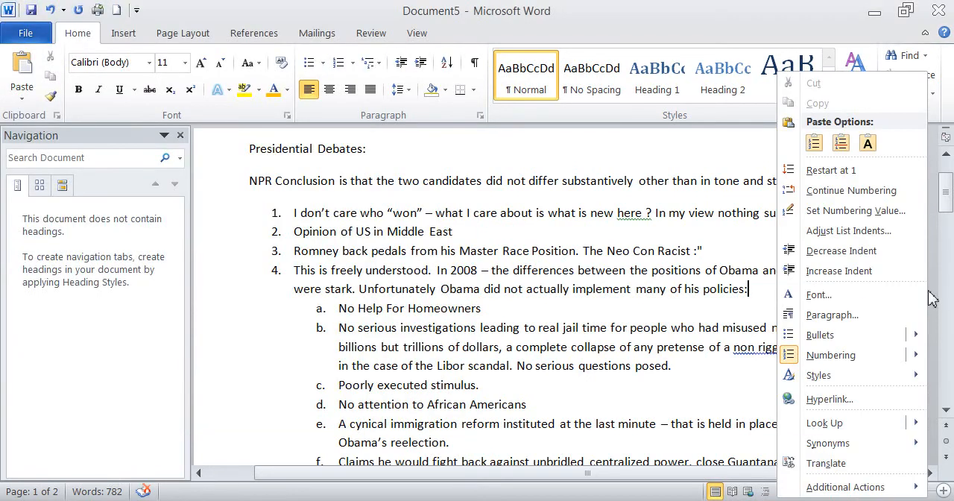
pyautogui.moveTo(236, 408)
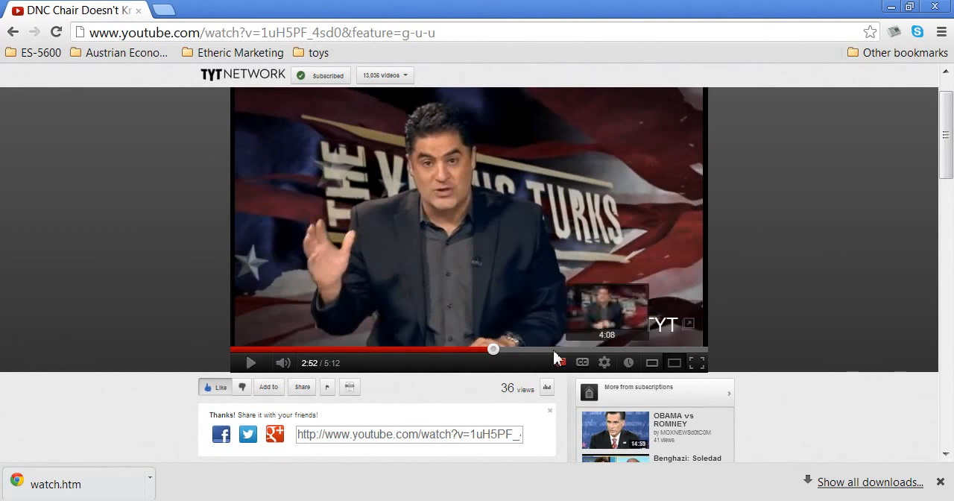
# - Resume playback of the TYT Network clip about the DNC chair
pyautogui.click(250, 362)
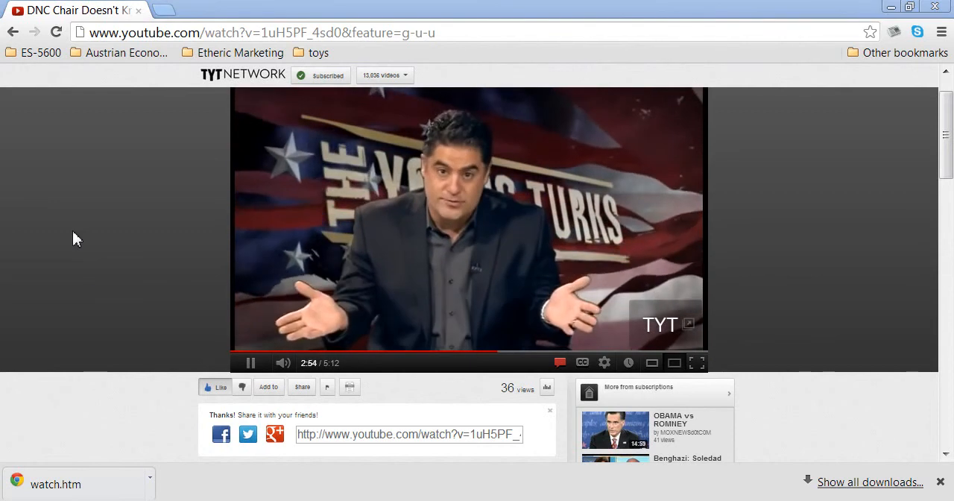
pyautogui.moveTo(789, 385)
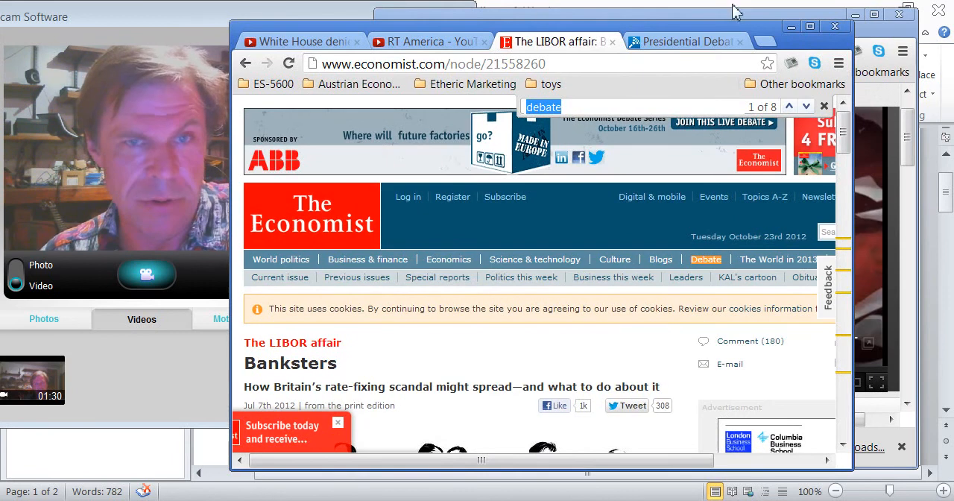
# - Switch from the Economist LIBOR article to the Policymic presidential debate recap
pyautogui.click(683, 42)
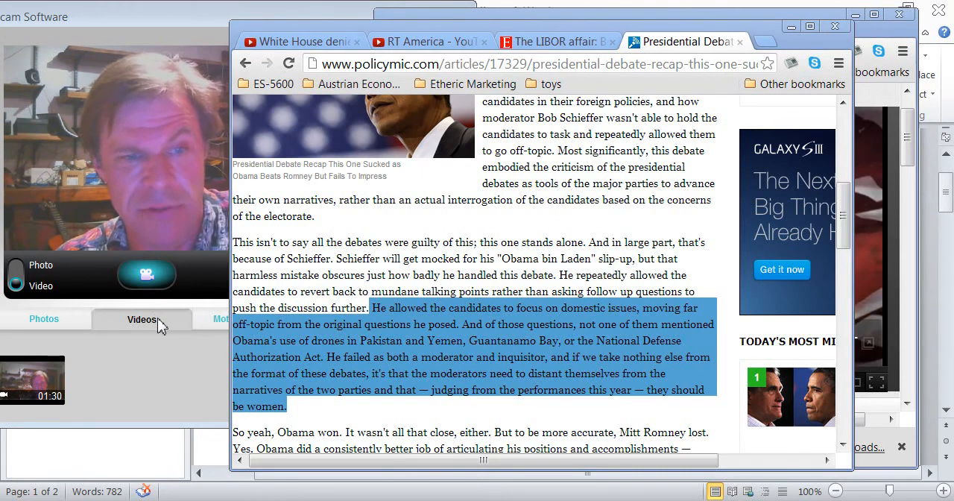
pyautogui.moveTo(515, 410)
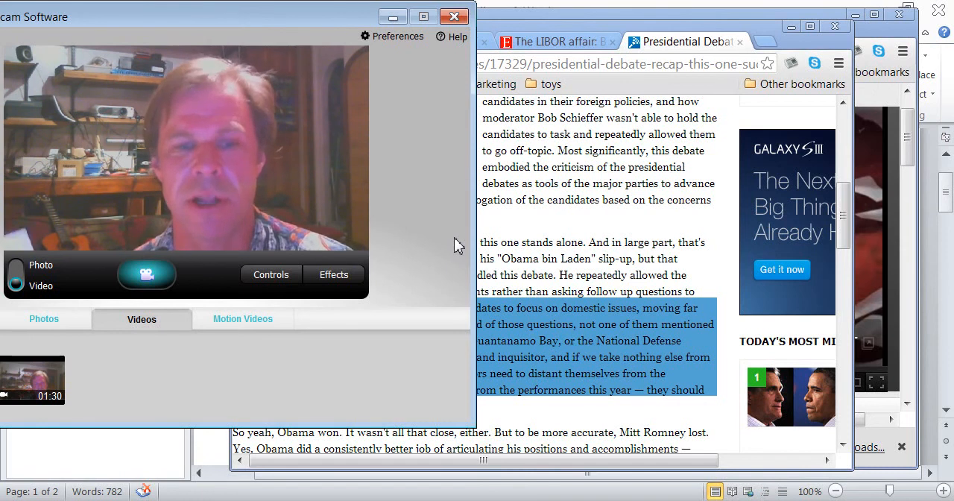
pyautogui.moveTo(425, 77)
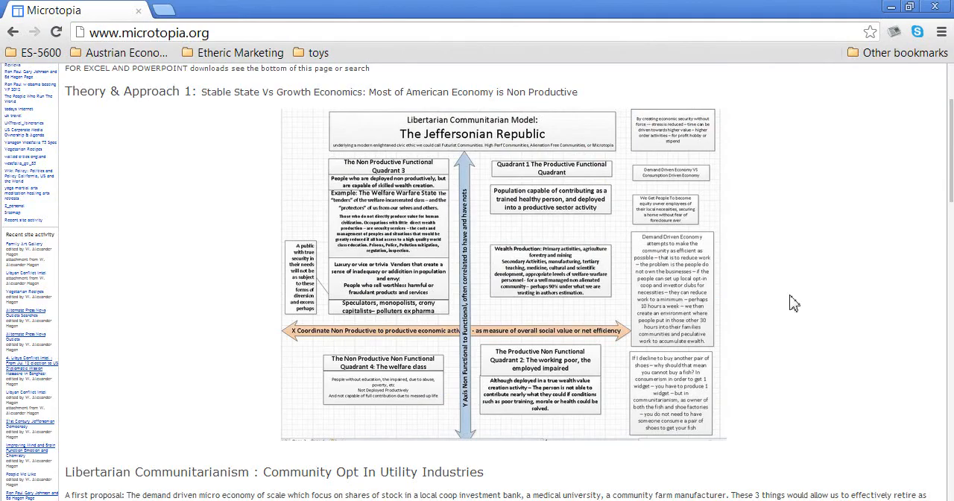
pyautogui.scroll(-3)
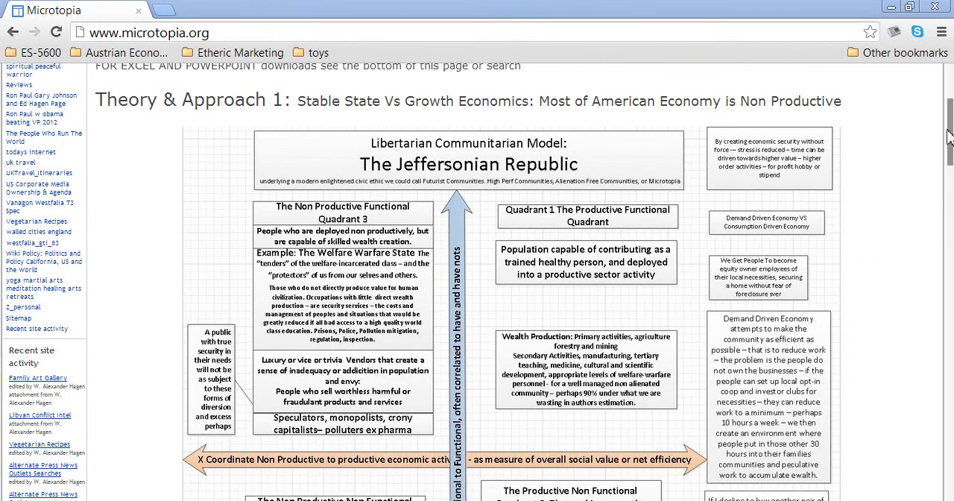
pyautogui.scroll(-3)
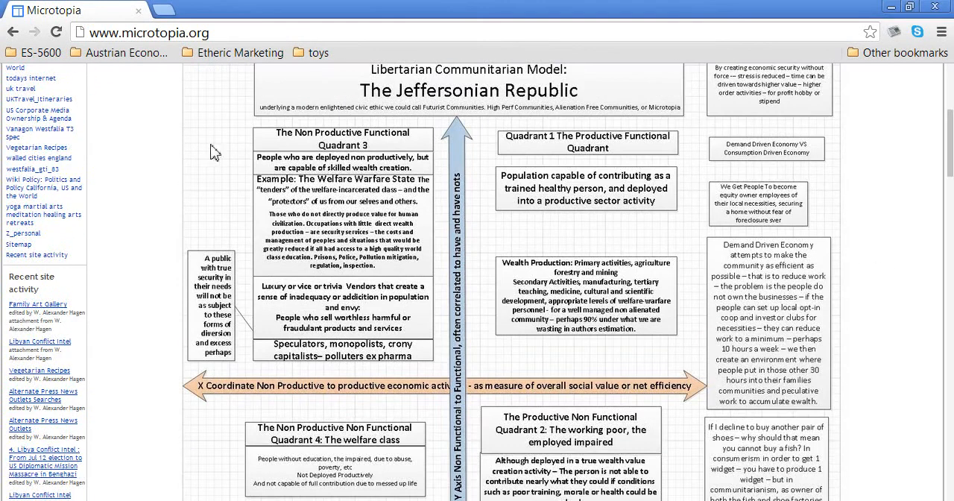
pyautogui.moveTo(629, 155)
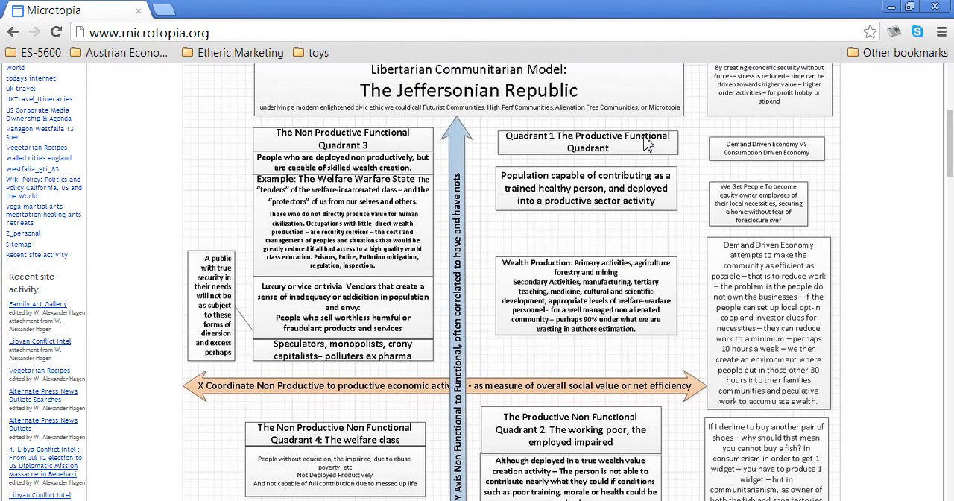
pyautogui.moveTo(659, 218)
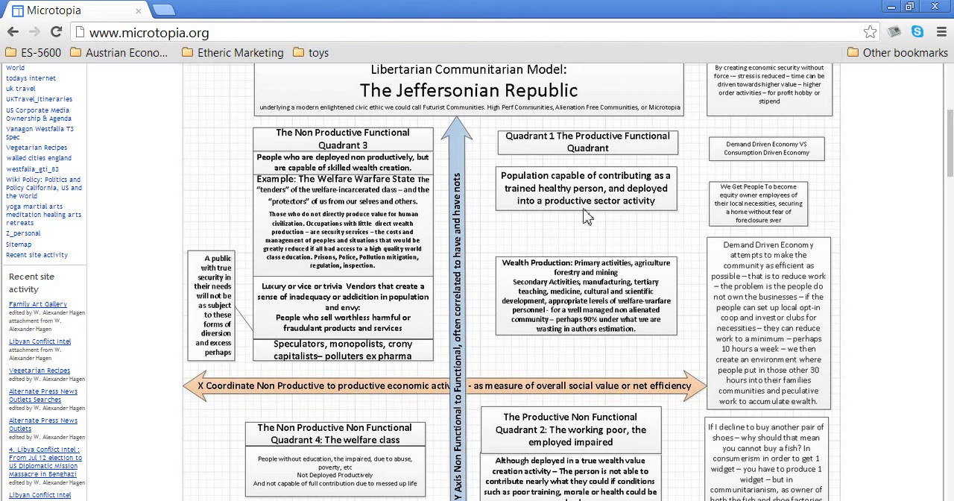
pyautogui.moveTo(632, 200)
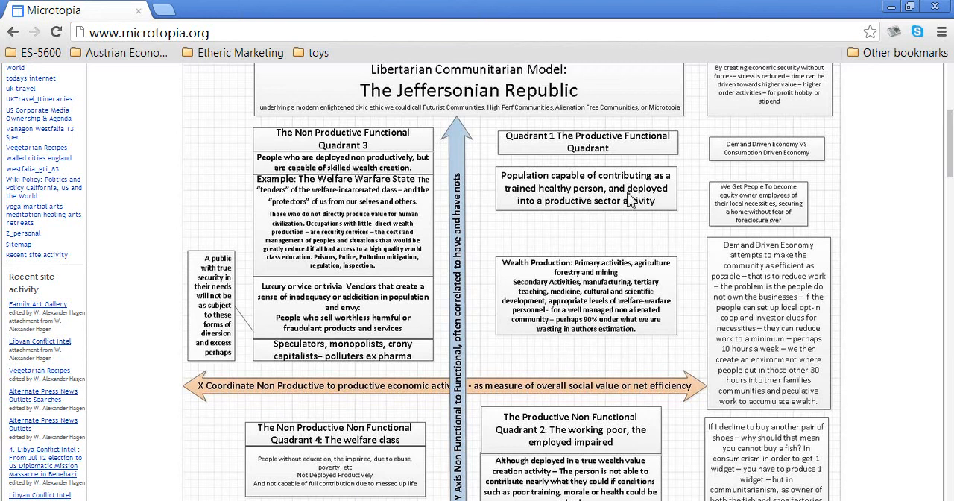
pyautogui.moveTo(349, 152)
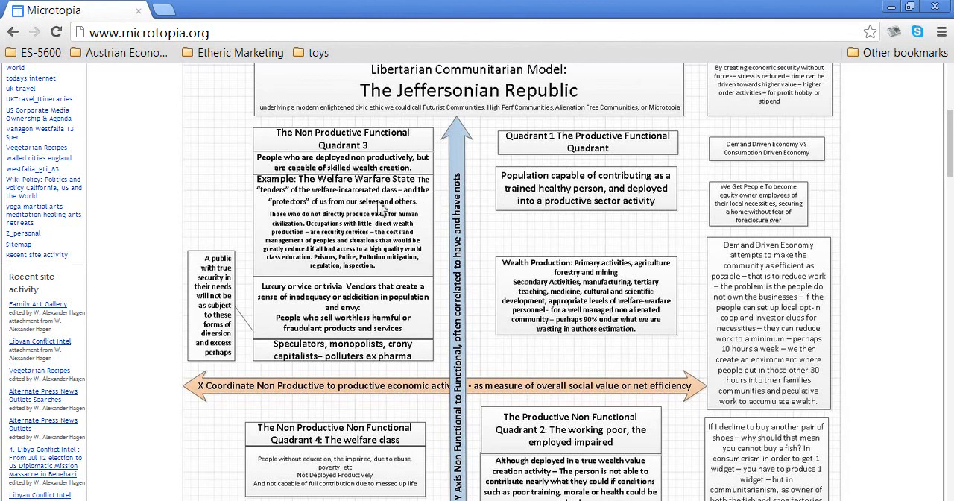
pyautogui.moveTo(373, 461)
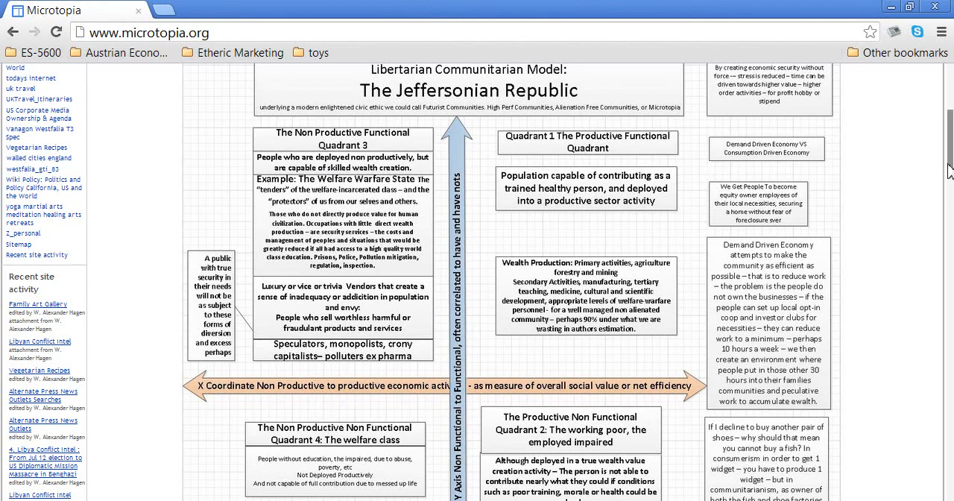
# - Scroll the Microtopia page down to the Community Opt In Utility Industries section and its coop economy chart
pyautogui.scroll(-3)
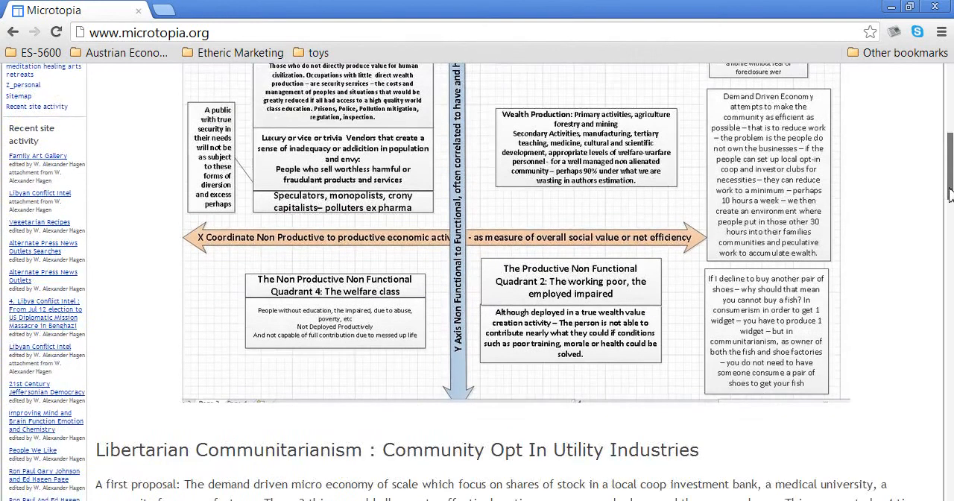
pyautogui.scroll(-3)
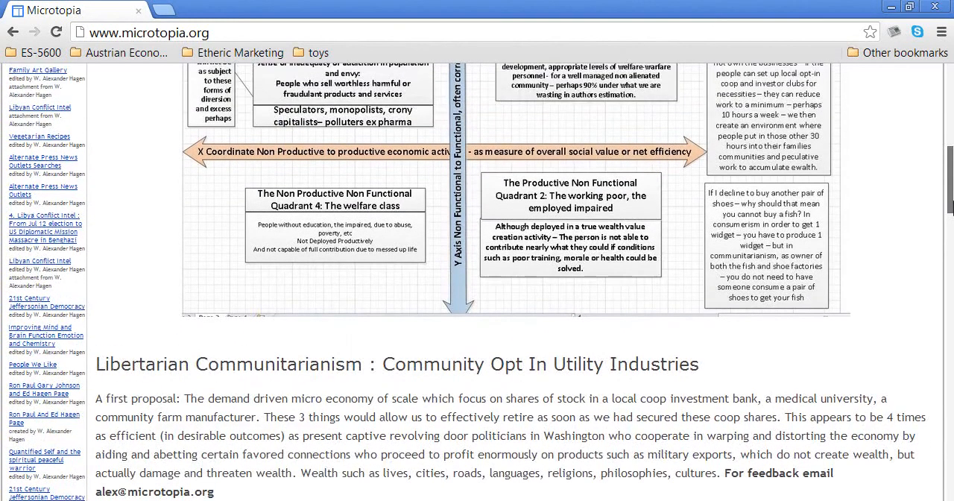
pyautogui.scroll(-3)
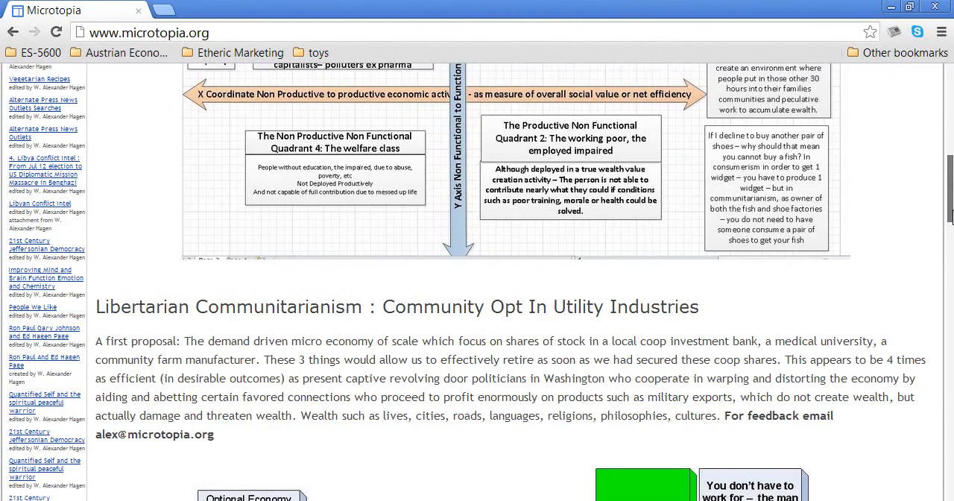
pyautogui.scroll(-3)
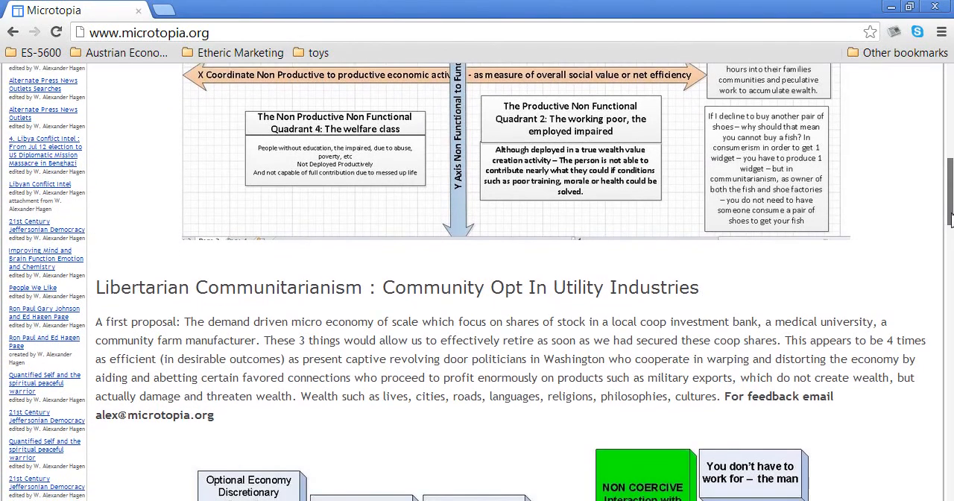
pyautogui.scroll(-3)
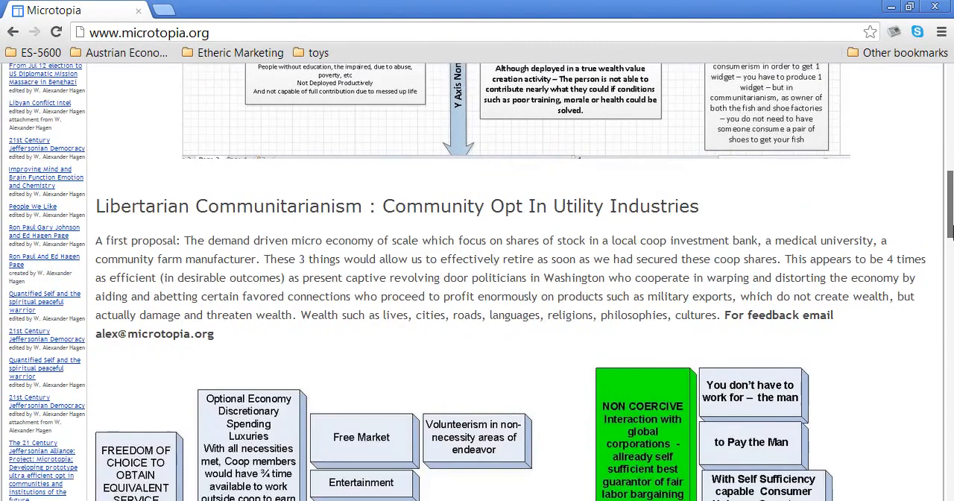
pyautogui.scroll(-3)
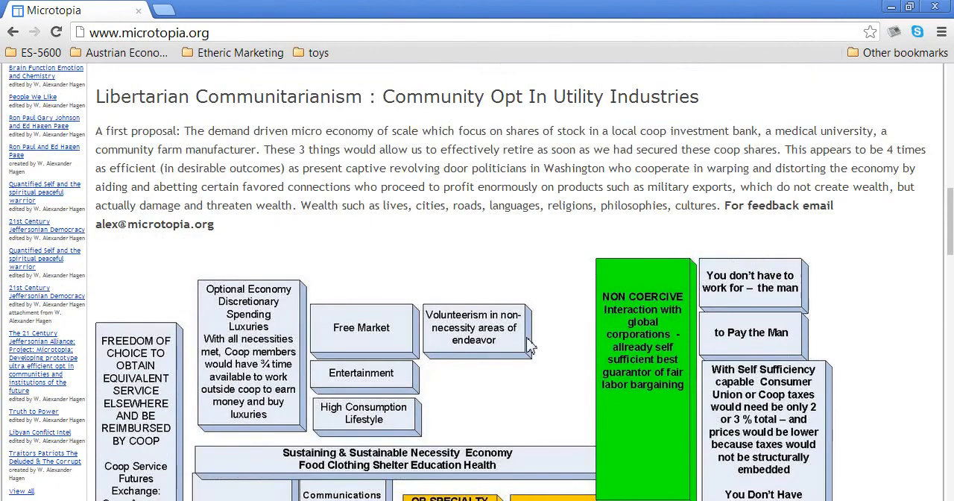
pyautogui.scroll(-3)
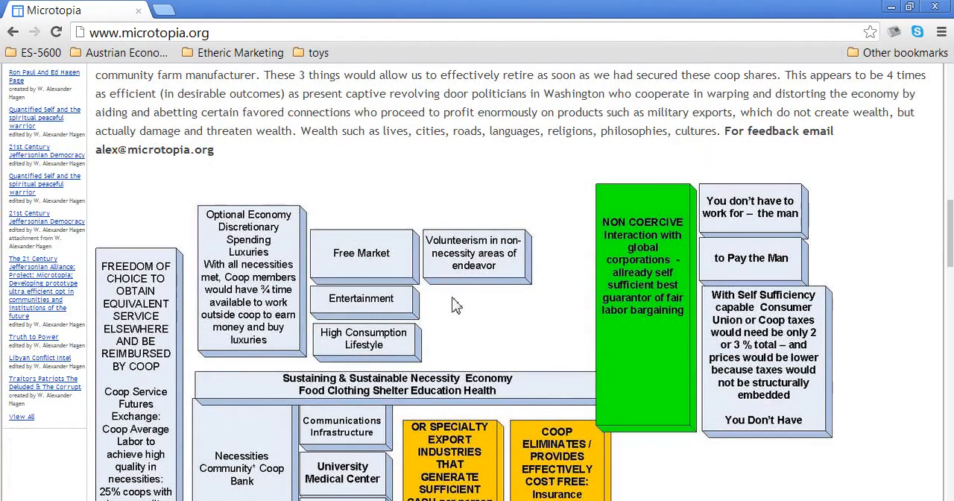
pyautogui.moveTo(842, 385)
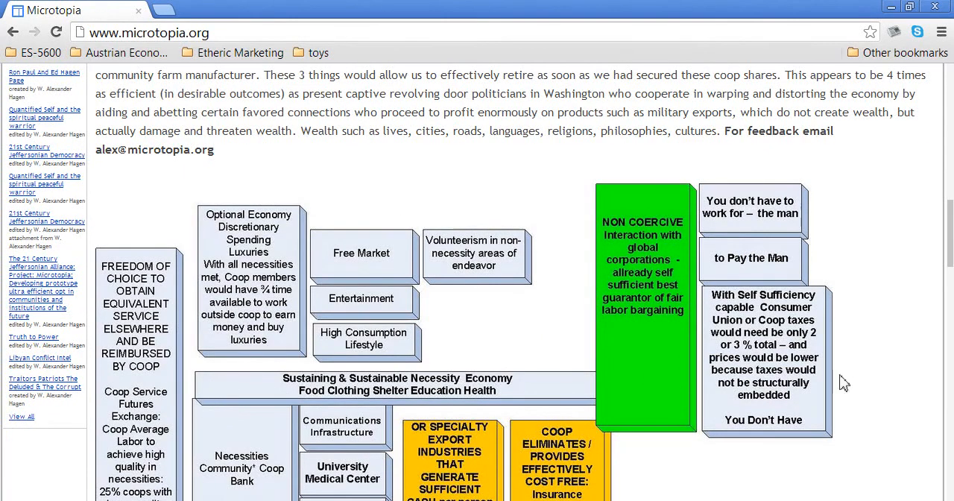
pyautogui.scroll(-3)
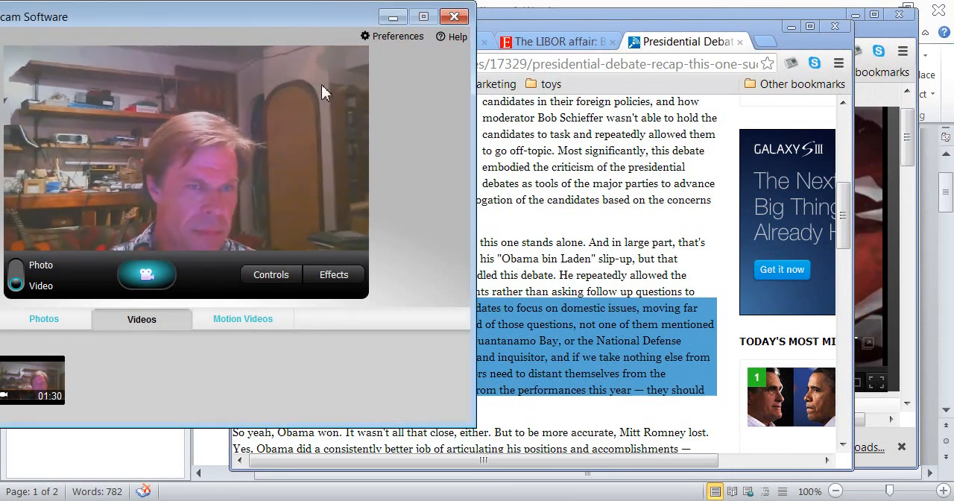
pyautogui.moveTo(397, 332)
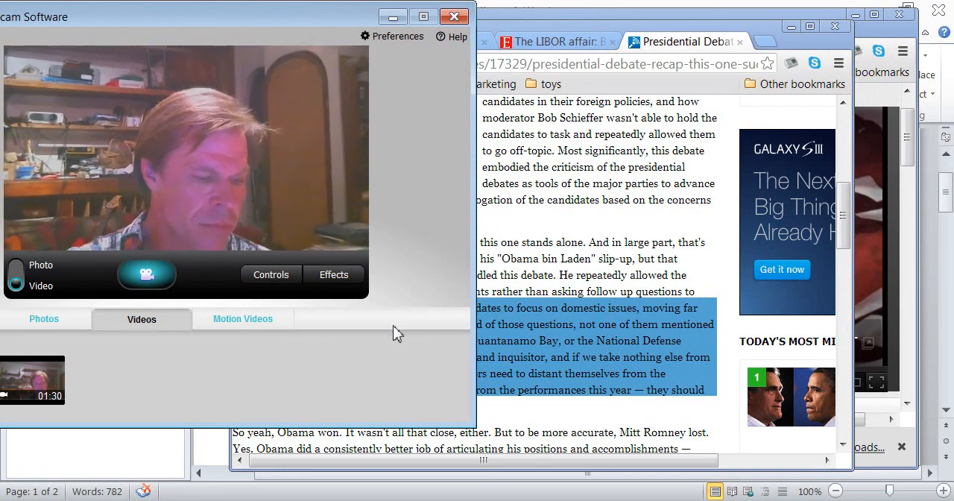